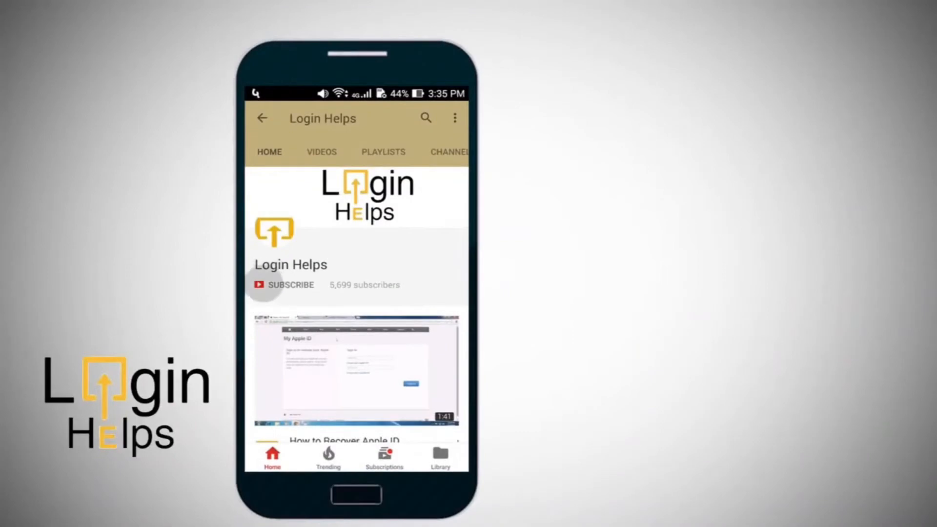
Step: Subscribe to the Login Helps channel before leaving the YouTube intro
{"action": "left_click", "coordinate": [291, 284]}
{"action": "type", "text": "OUTLO"}
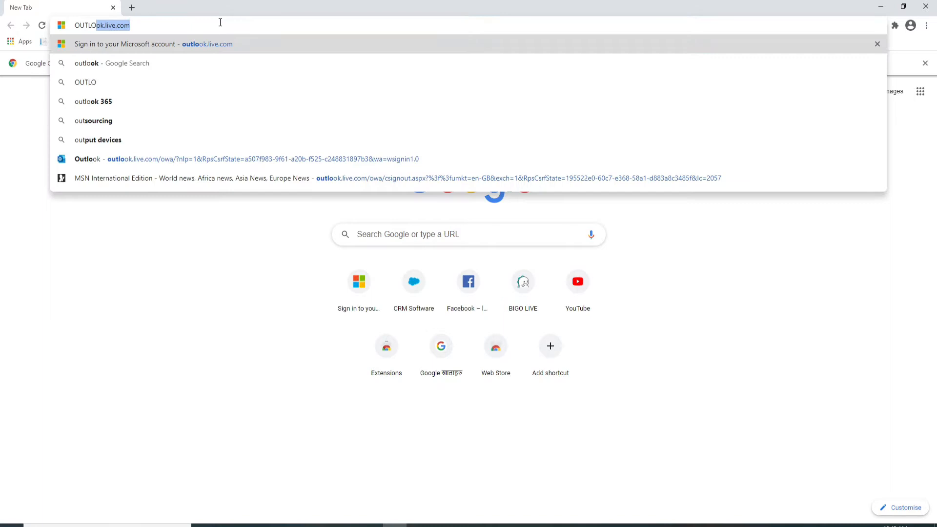
Step: Load outlook.live.com and choose Create free account to reach Microsoft's sign-up form
{"action": "key", "text": "Return"}
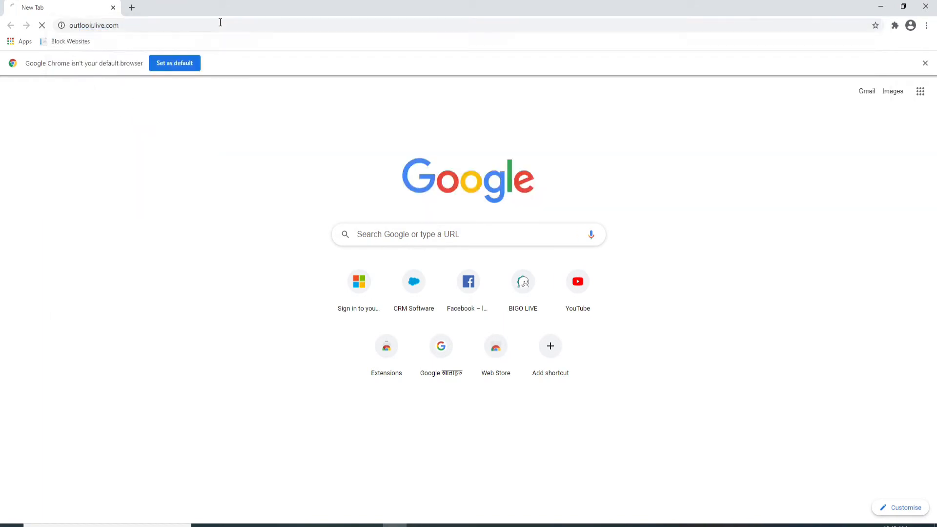
{"action": "key", "text": "Return"}
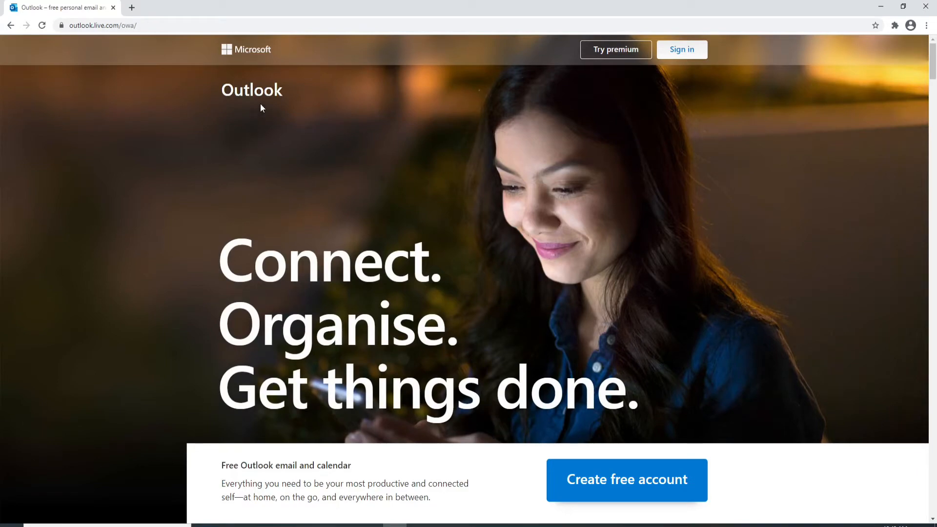
{"action": "scroll", "scroll_direction": "down", "scroll_amount": 3}
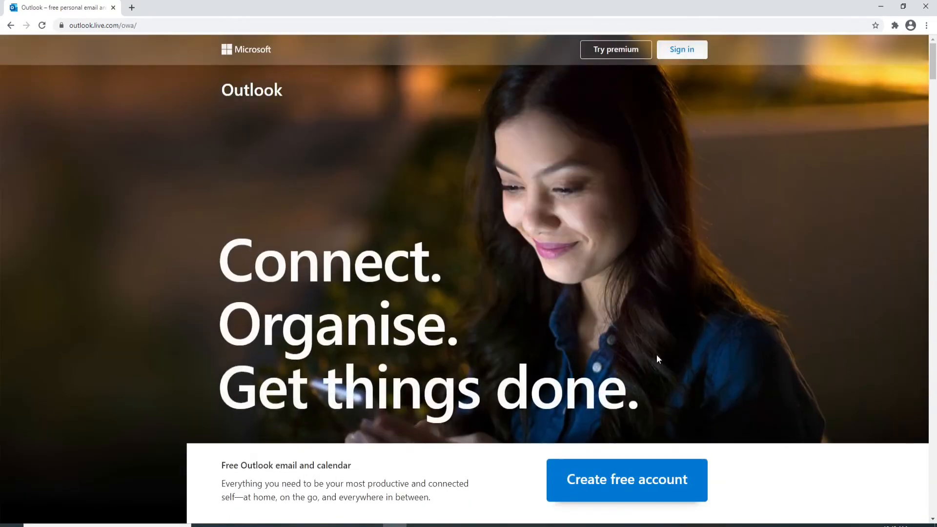
{"action": "scroll", "scroll_direction": "down", "scroll_amount": 3}
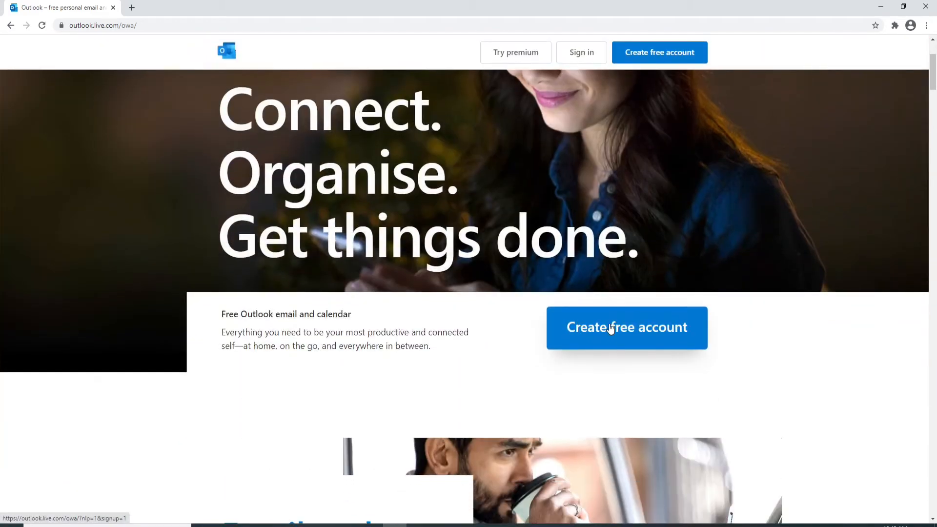
{"action": "left_click", "coordinate": [627, 328]}
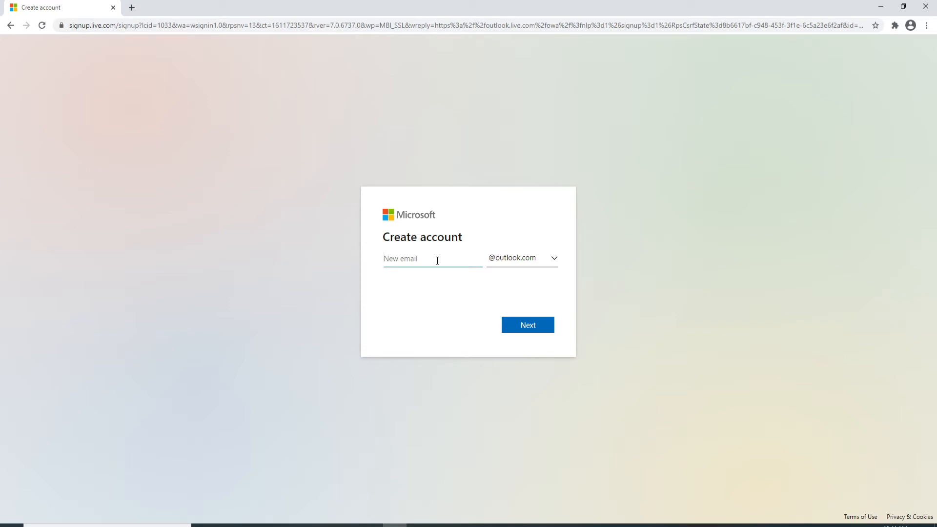
Step: Try 'rupadula' as the new email name, see it is already taken, and return to the field
{"action": "type", "text": "rupadula"}
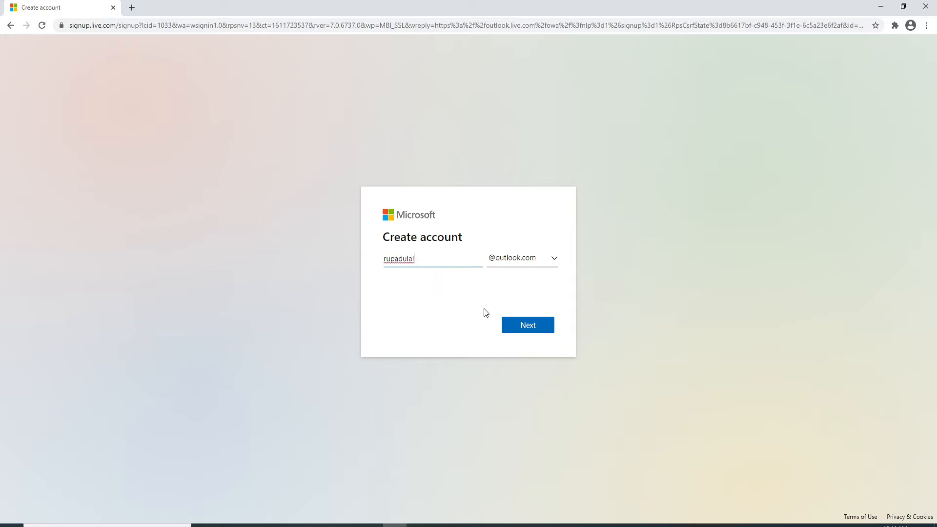
{"action": "left_click", "coordinate": [527, 324]}
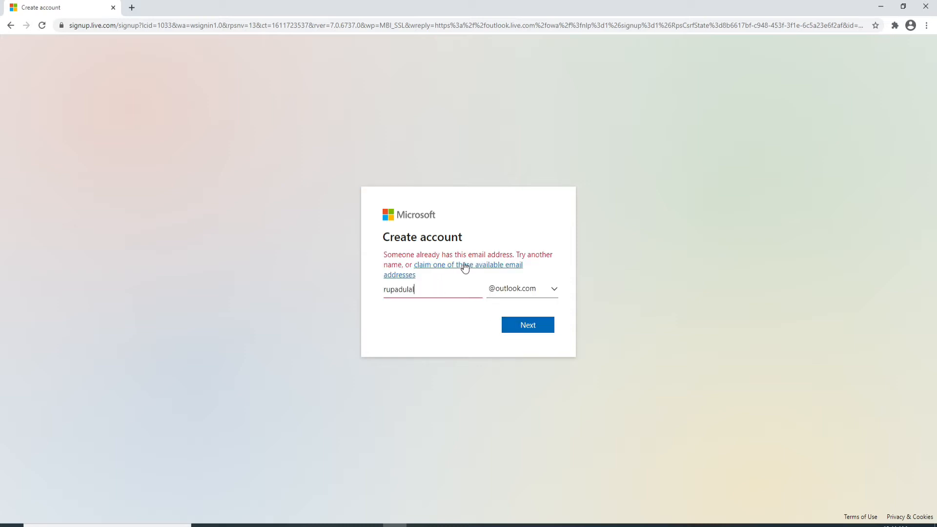
{"action": "mouse_move", "coordinate": [383, 257]}
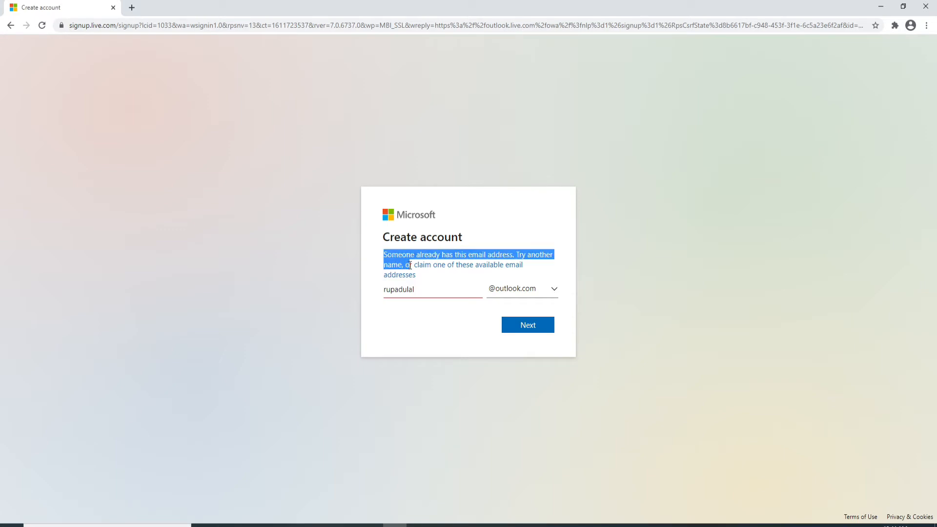
{"action": "left_click", "coordinate": [428, 289]}
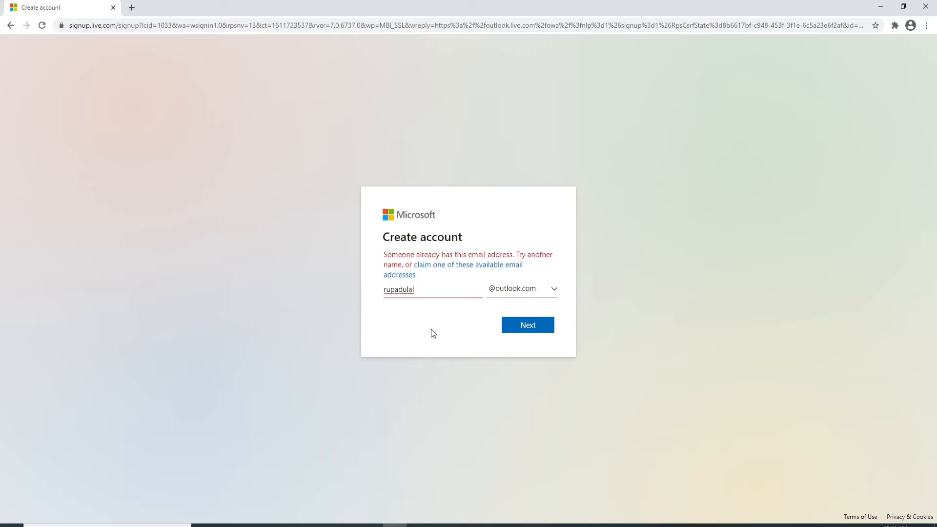
{"action": "left_click", "coordinate": [527, 324]}
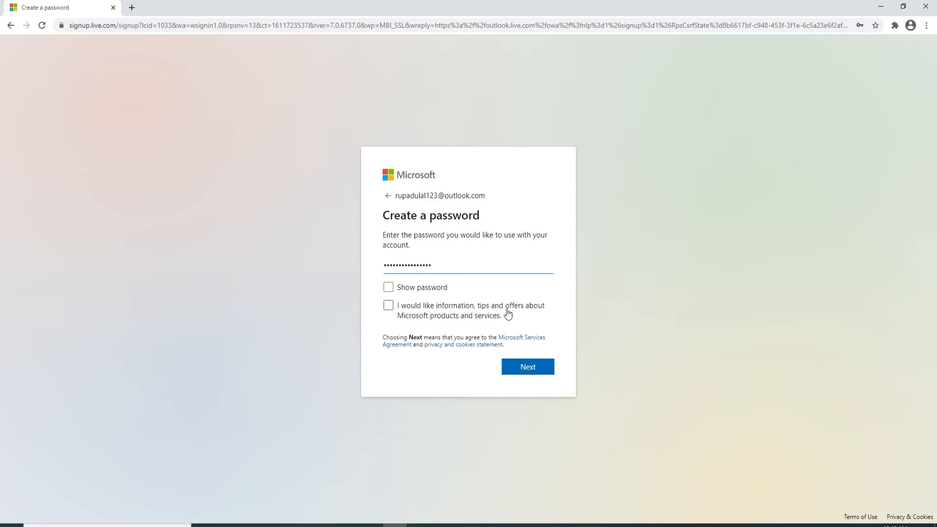
{"action": "mouse_move", "coordinate": [387, 307]}
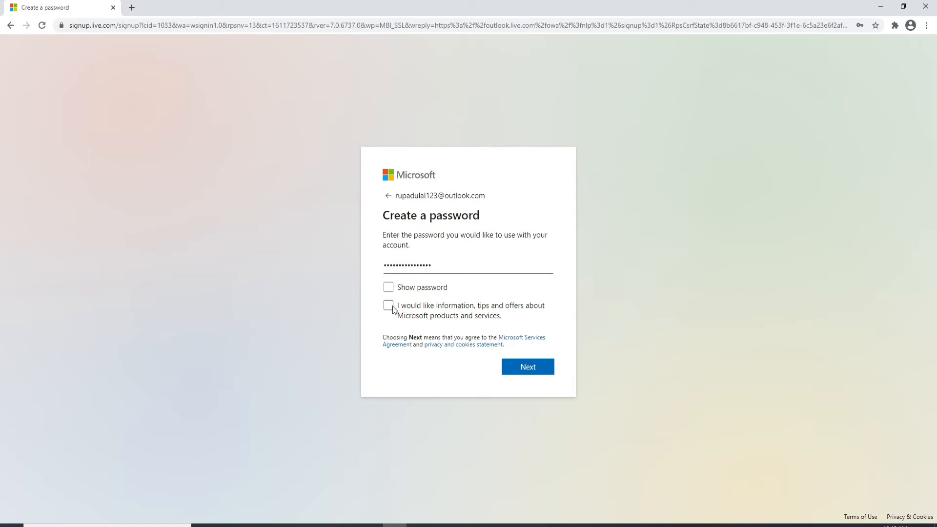
{"action": "mouse_move", "coordinate": [528, 367]}
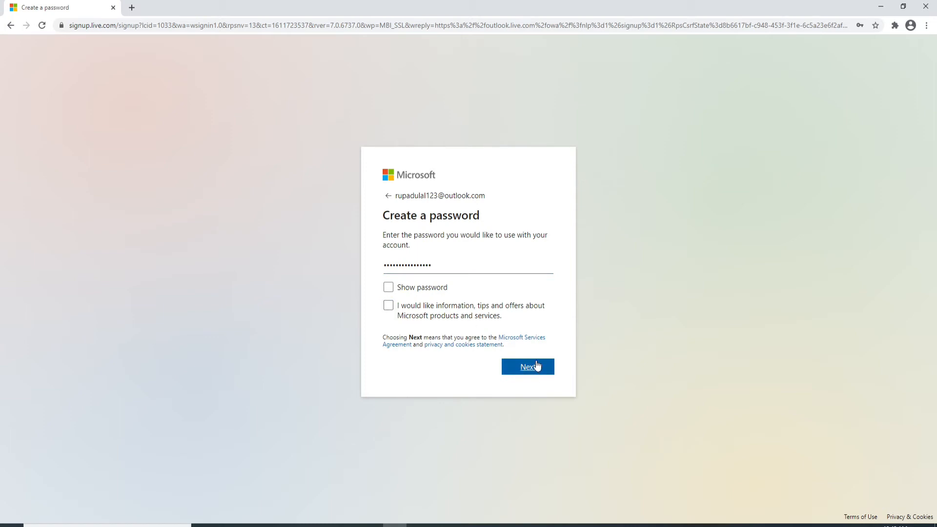
Step: Submit the password, enter the first name 'Rupa' and continue past the name step
{"action": "left_click", "coordinate": [528, 366]}
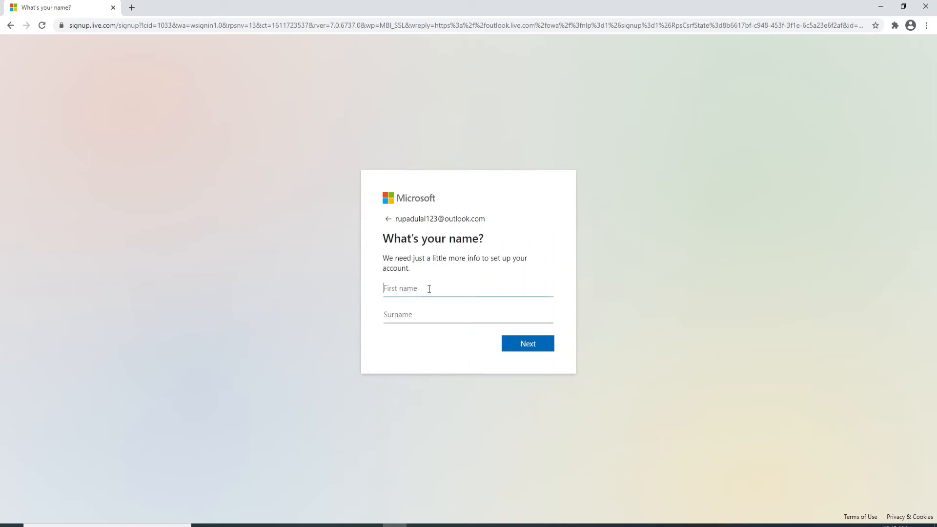
{"action": "type", "text": "Rupa"}
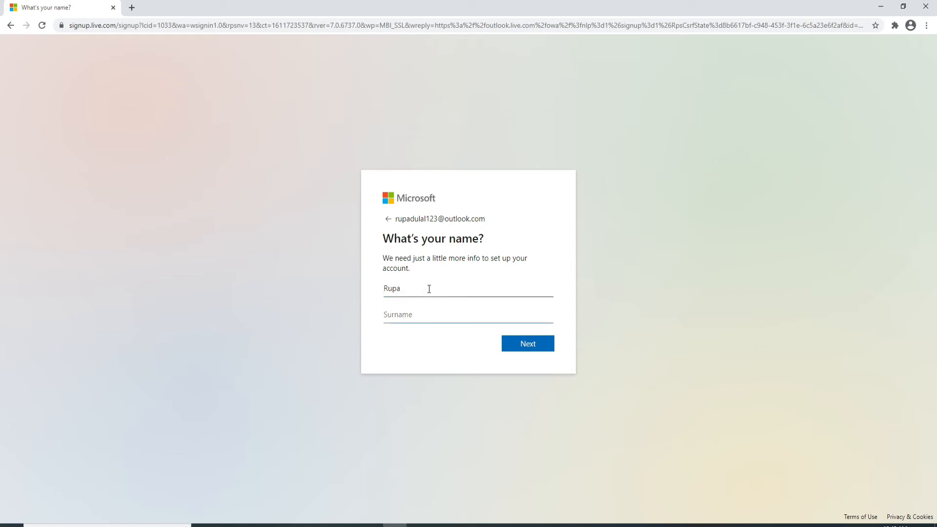
{"action": "left_click", "coordinate": [527, 343]}
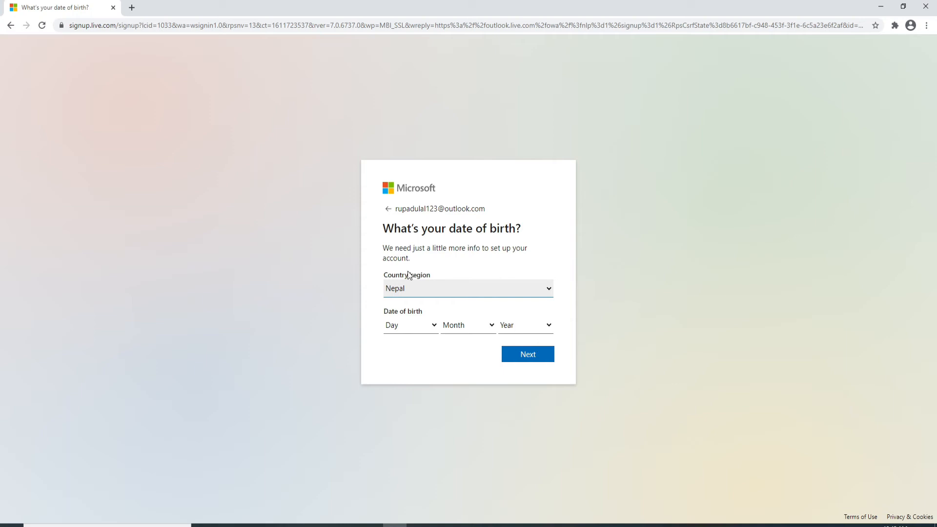
{"action": "mouse_move", "coordinate": [547, 292]}
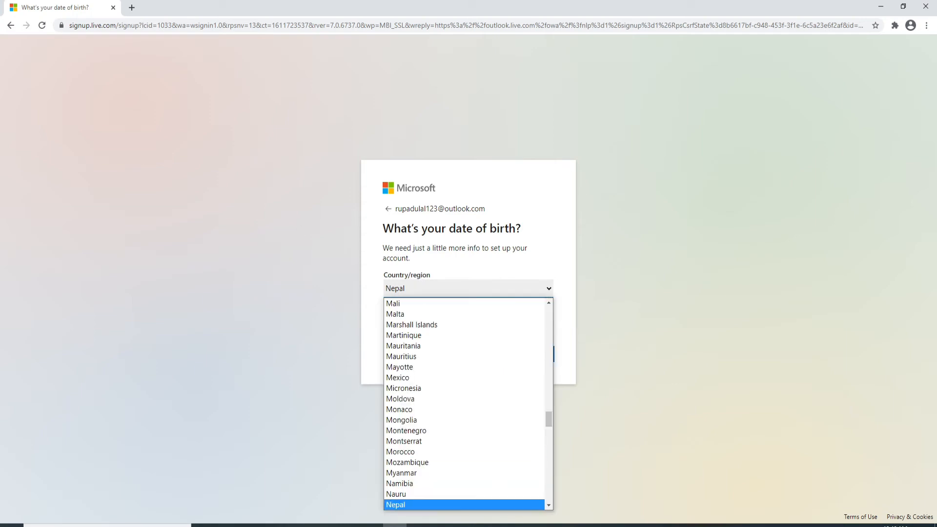
Step: Choose Nepal as country, set birth day 15 for 15 April 1994 and continue
{"action": "left_click", "coordinate": [526, 325]}
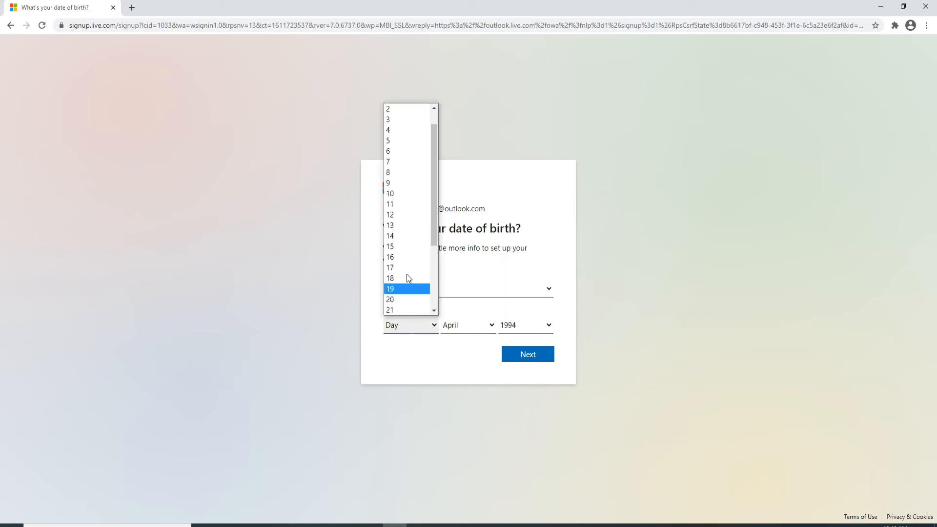
{"action": "left_click", "coordinate": [390, 246]}
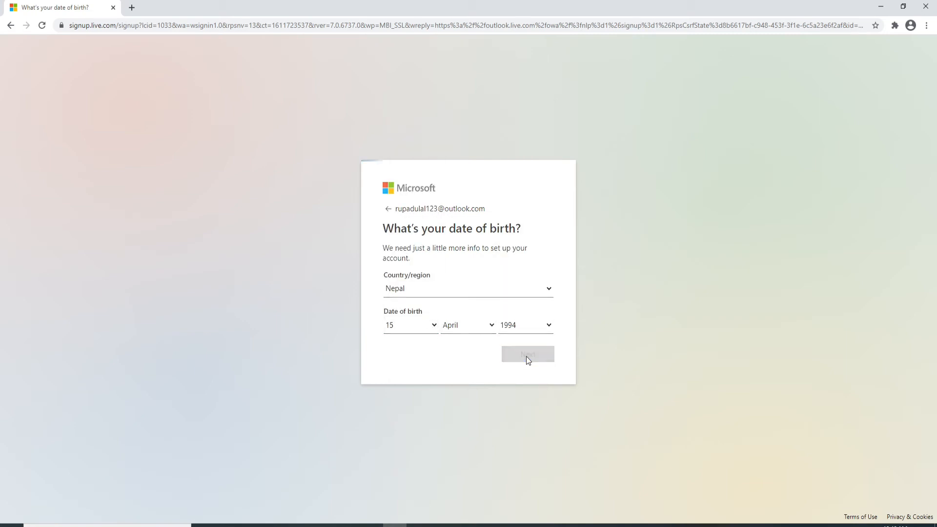
{"action": "left_click", "coordinate": [527, 353]}
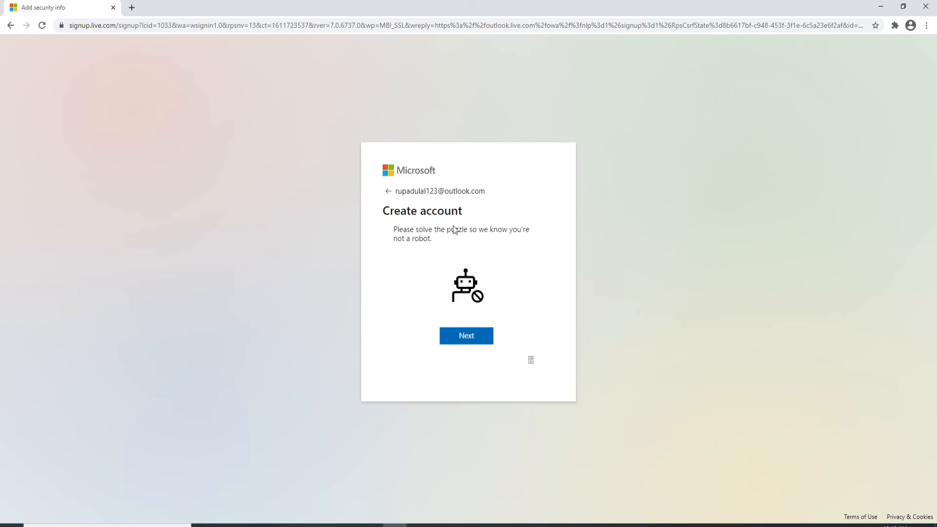
{"action": "mouse_move", "coordinate": [510, 241]}
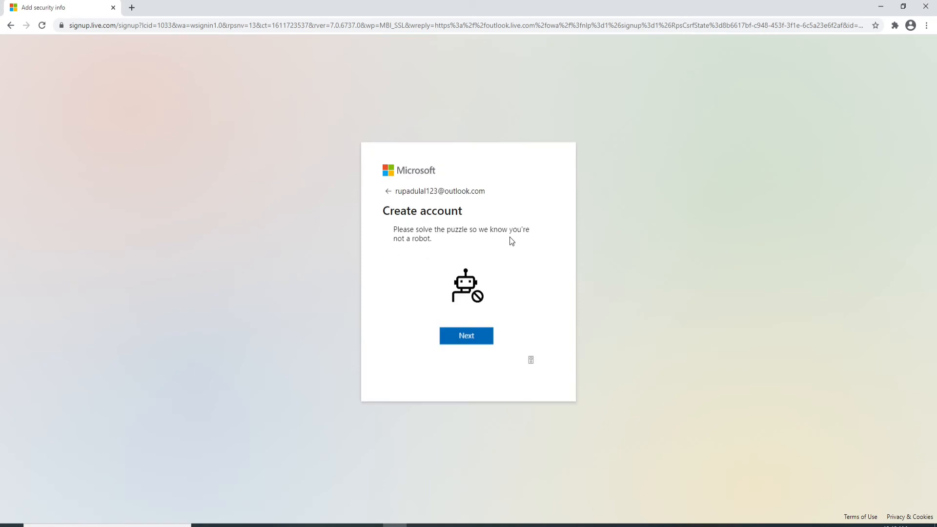
{"action": "mouse_move", "coordinate": [467, 336]}
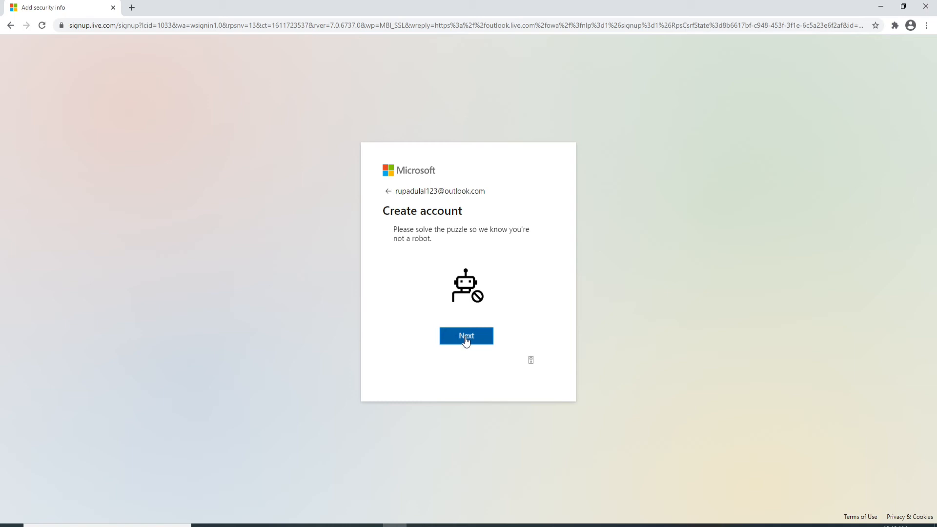
Step: Rotate each animal image upright and confirm to pass the not-a-robot check
{"action": "left_click", "coordinate": [466, 335]}
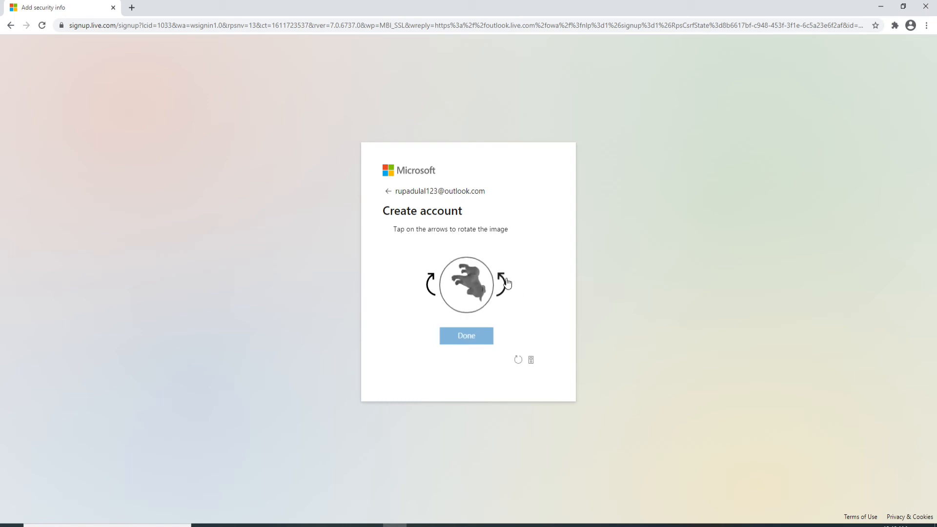
{"action": "left_click", "coordinate": [504, 283]}
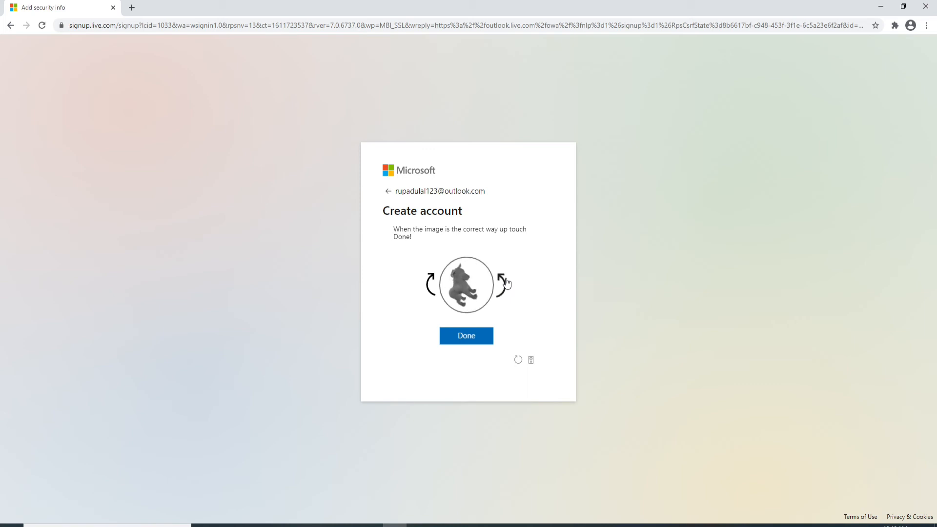
{"action": "left_click", "coordinate": [466, 335]}
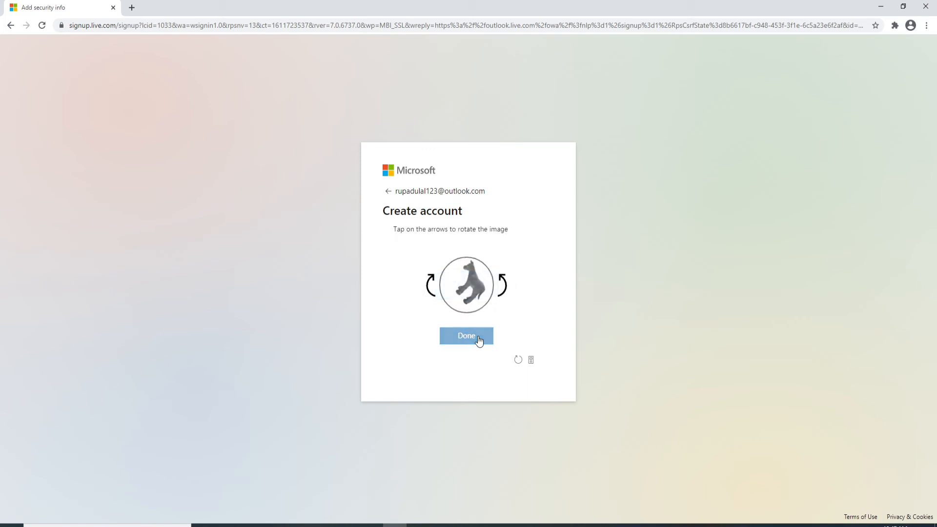
{"action": "left_click", "coordinate": [467, 335]}
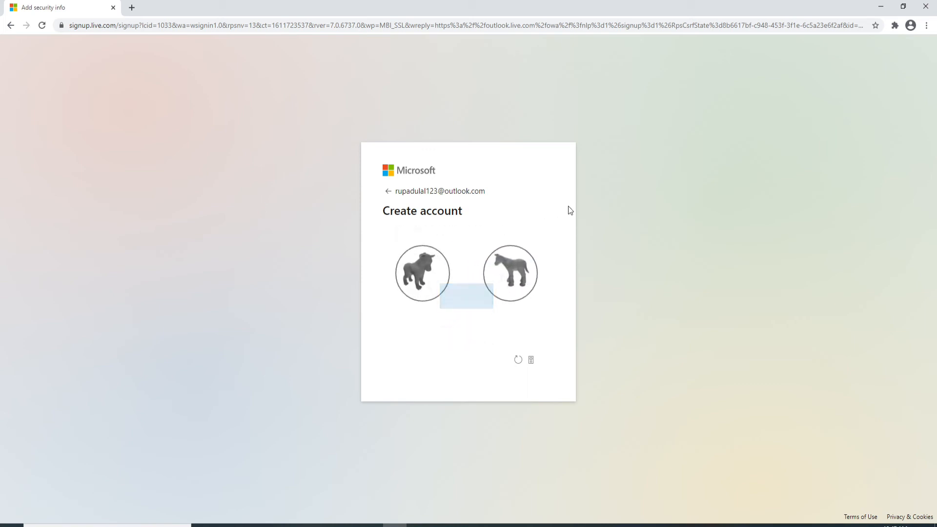
{"action": "left_click", "coordinate": [466, 296]}
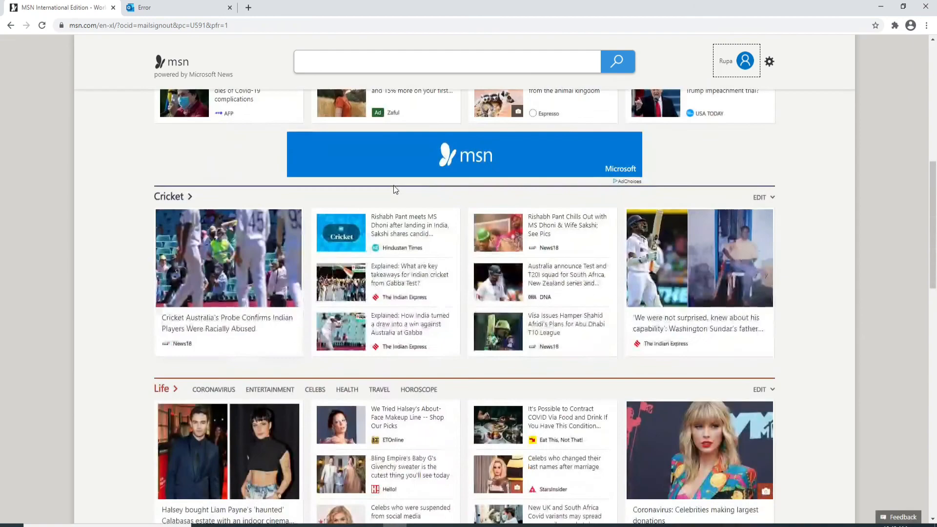
{"action": "scroll", "scroll_direction": "down", "scroll_amount": 3}
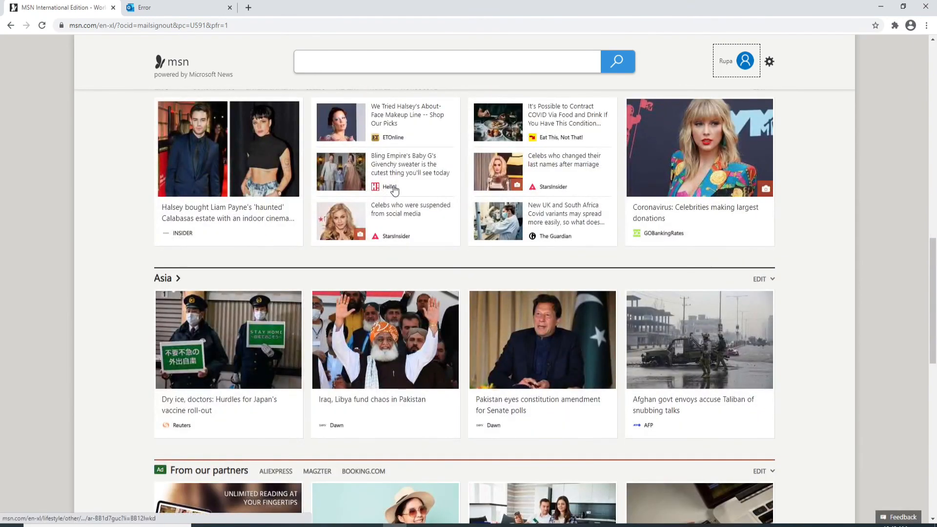
{"action": "scroll", "scroll_direction": "up", "scroll_amount": 3}
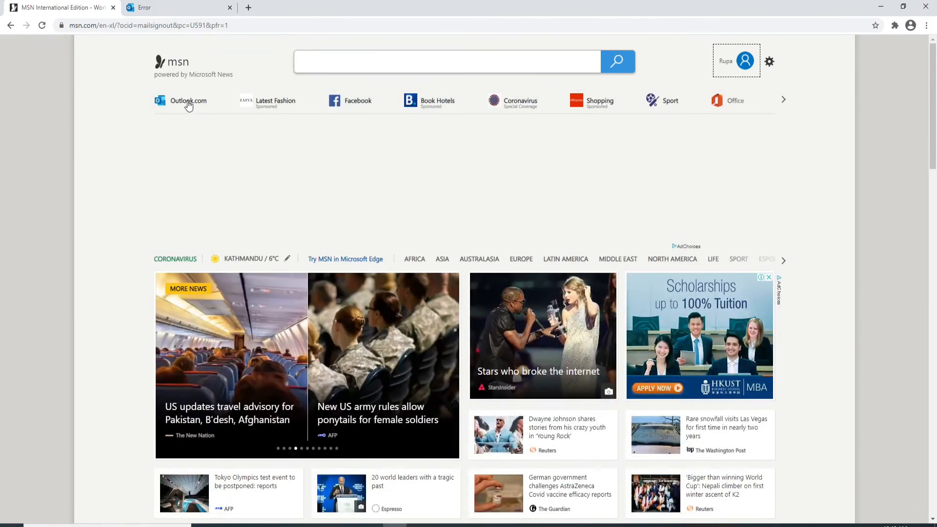